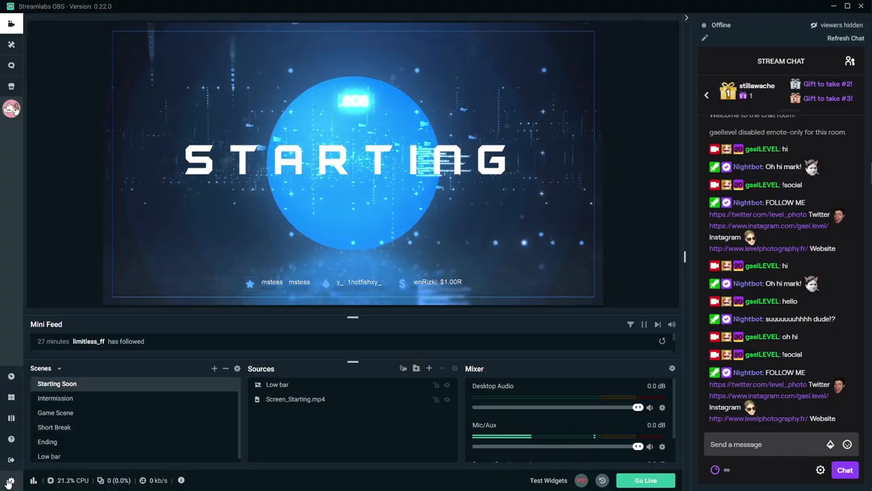
- Check the scene collection overlay options in Settings, then close Settings
{"action": "left_click", "coordinate": [9, 480]}
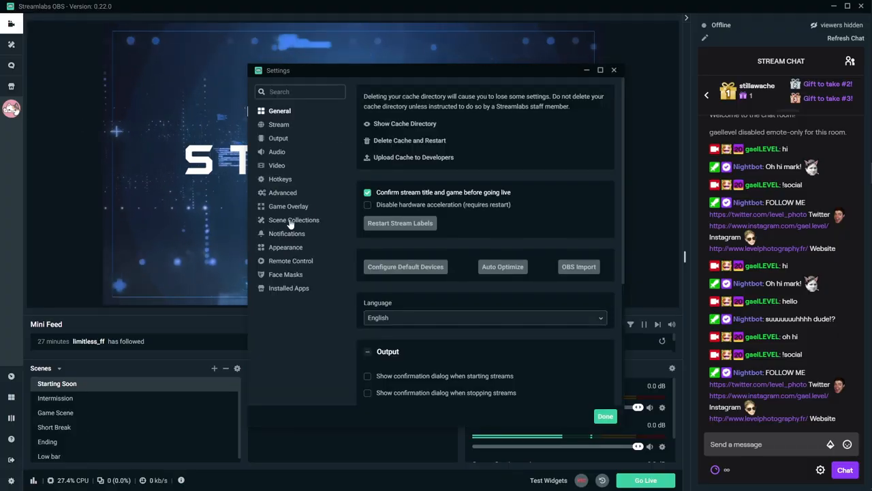
{"action": "left_click", "coordinate": [295, 219]}
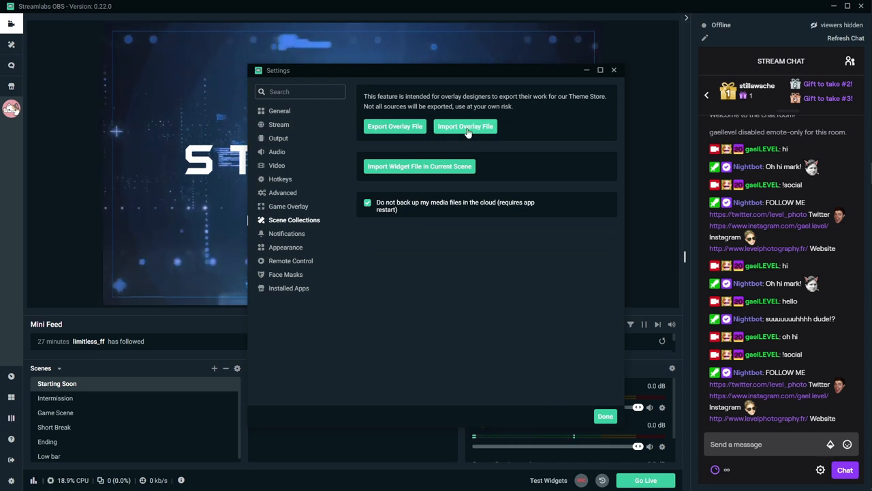
{"action": "left_click", "coordinate": [605, 415]}
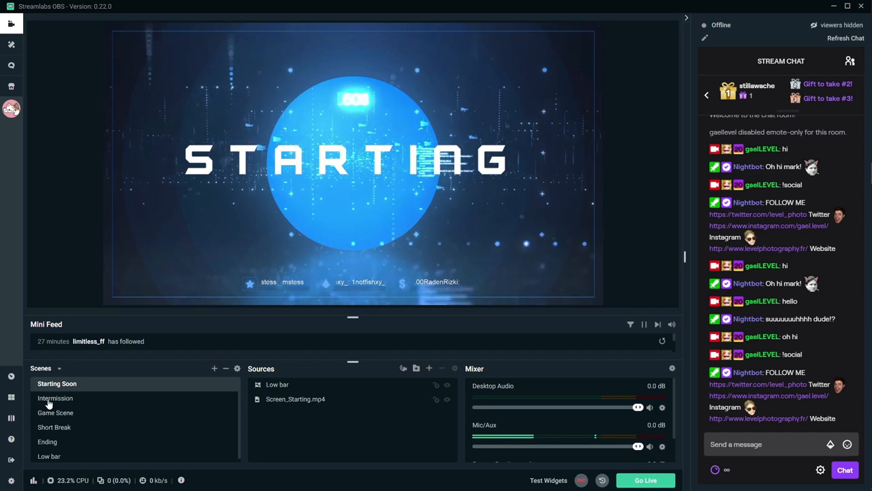
- Preview the Intermission, Game Scene, Short Break, Ending and Low bar scenes in turn
{"action": "left_click", "coordinate": [55, 398]}
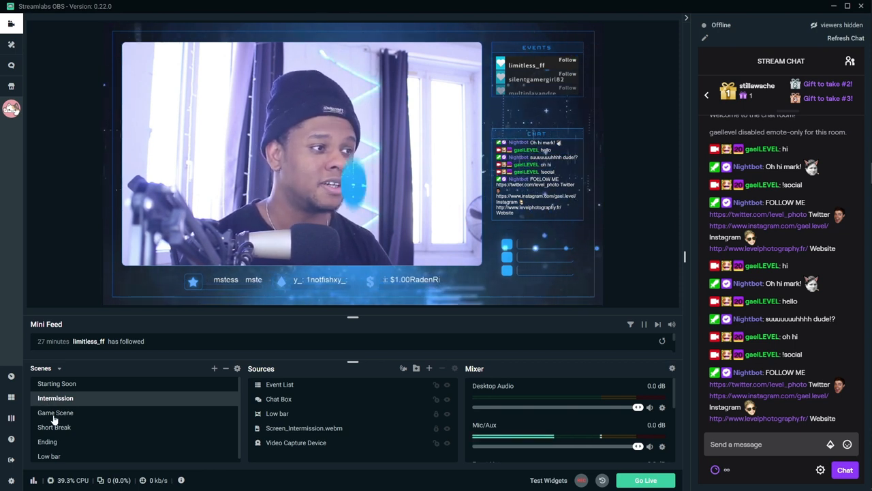
{"action": "left_click", "coordinate": [55, 412]}
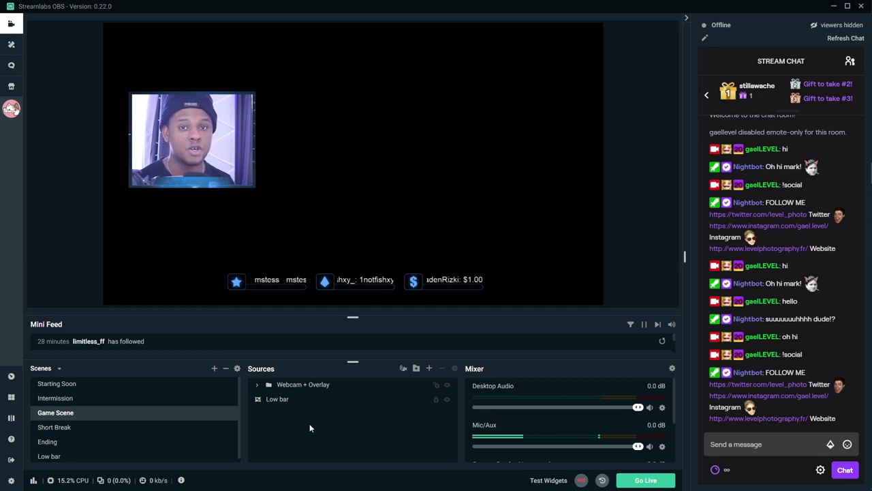
{"action": "left_click", "coordinate": [55, 427]}
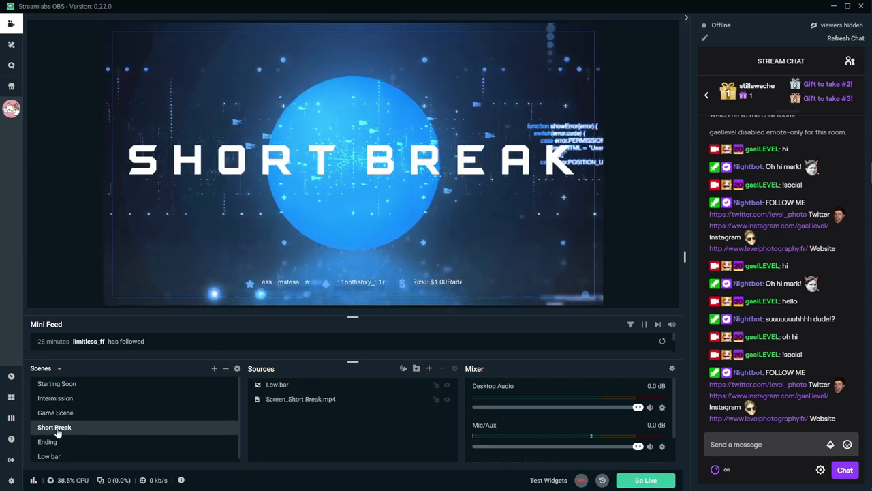
{"action": "left_click", "coordinate": [46, 442]}
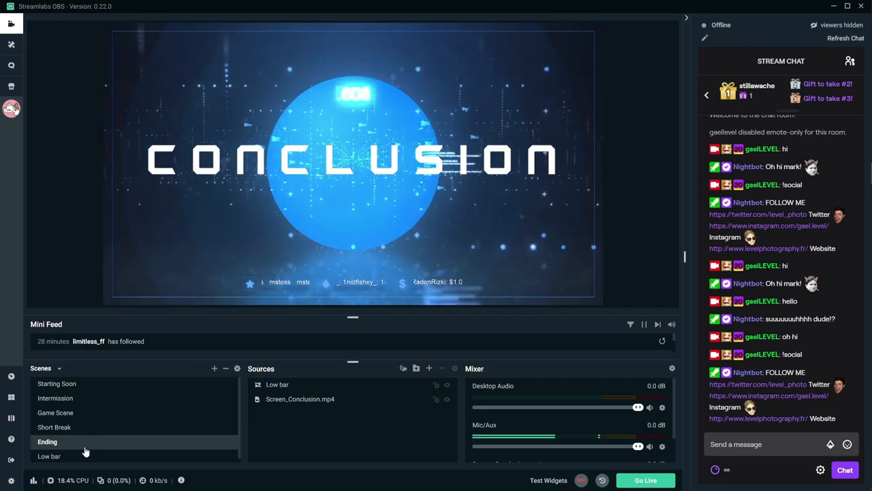
{"action": "left_click", "coordinate": [49, 455]}
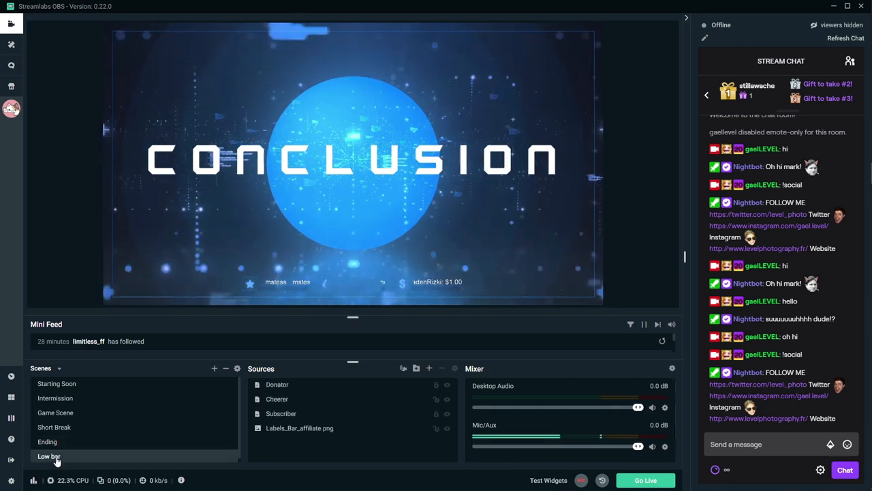
- Open the overlay pack's ANIMATED folder in Explorer and select Animated Background.mp4
{"action": "left_click", "coordinate": [49, 455]}
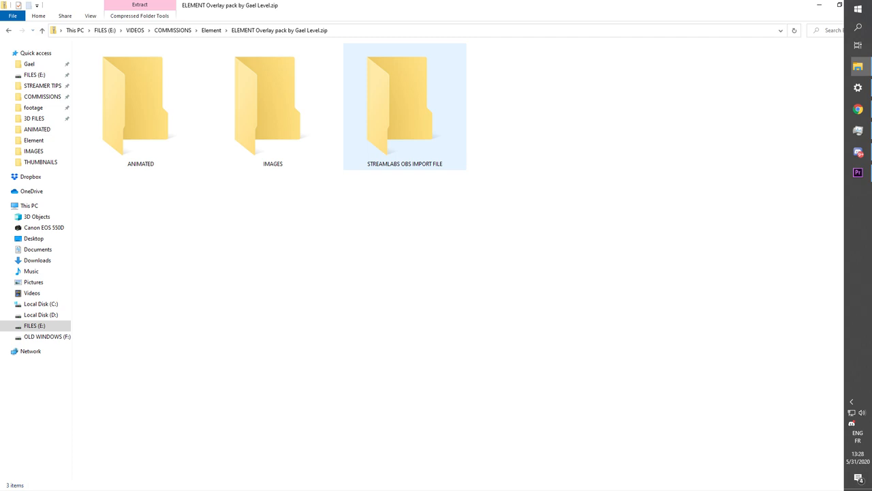
{"action": "double_click", "coordinate": [140, 106]}
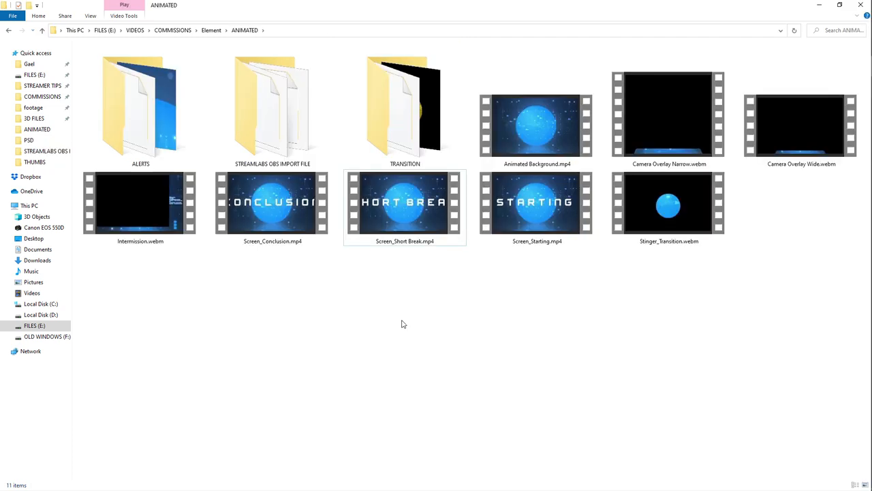
{"action": "left_click", "coordinate": [536, 125]}
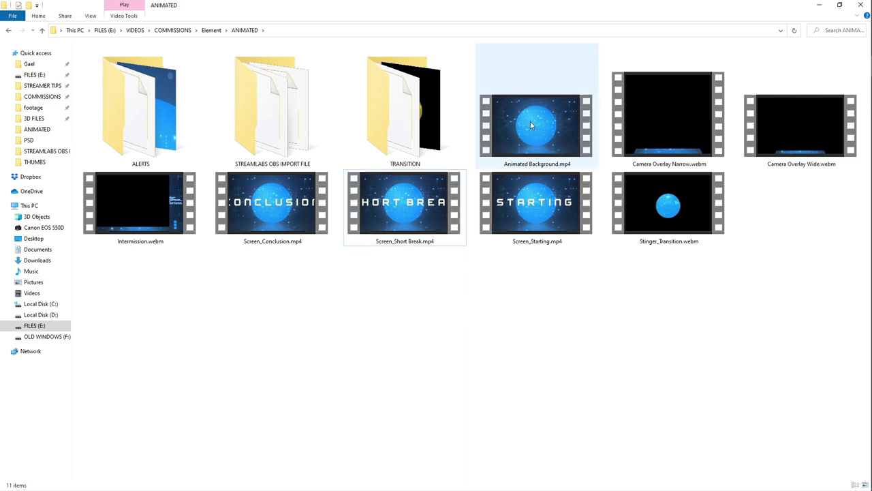
- Play Animated Background.mp4 in Movies & TV and turn on Repeat so it loops
{"action": "double_click", "coordinate": [537, 125]}
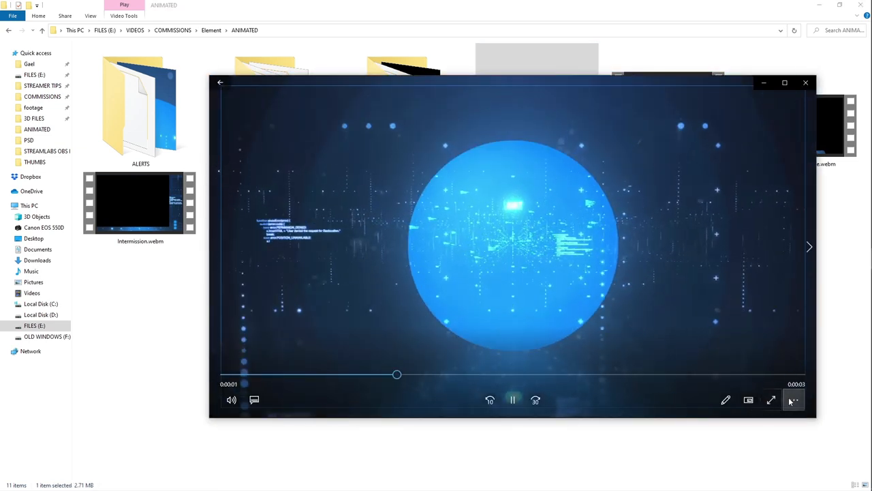
{"action": "left_click", "coordinate": [793, 400]}
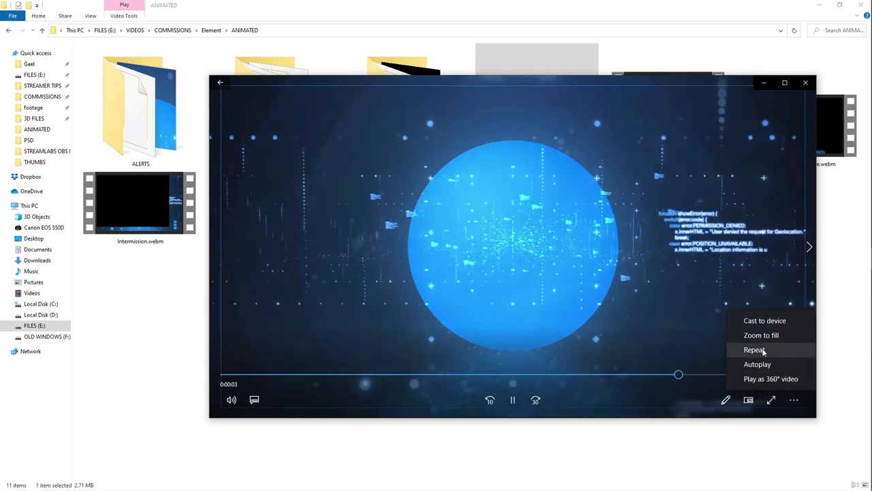
{"action": "left_click", "coordinate": [755, 349]}
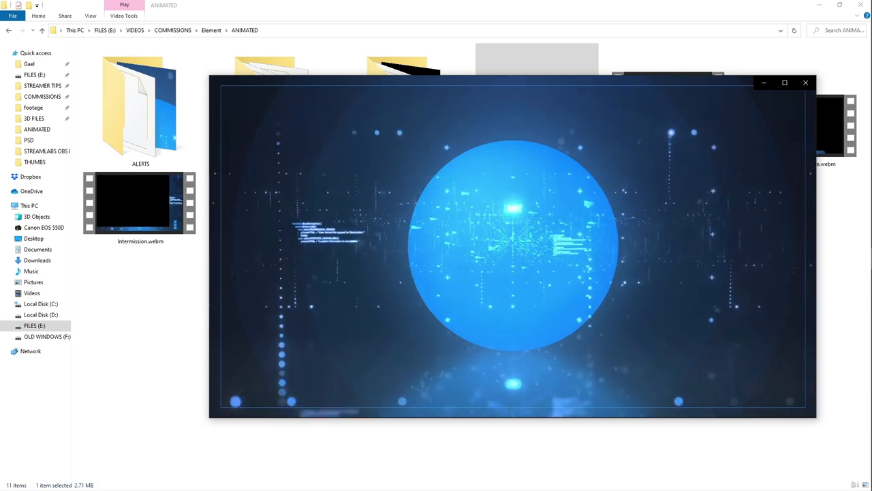
{"action": "mouse_move", "coordinate": [805, 83]}
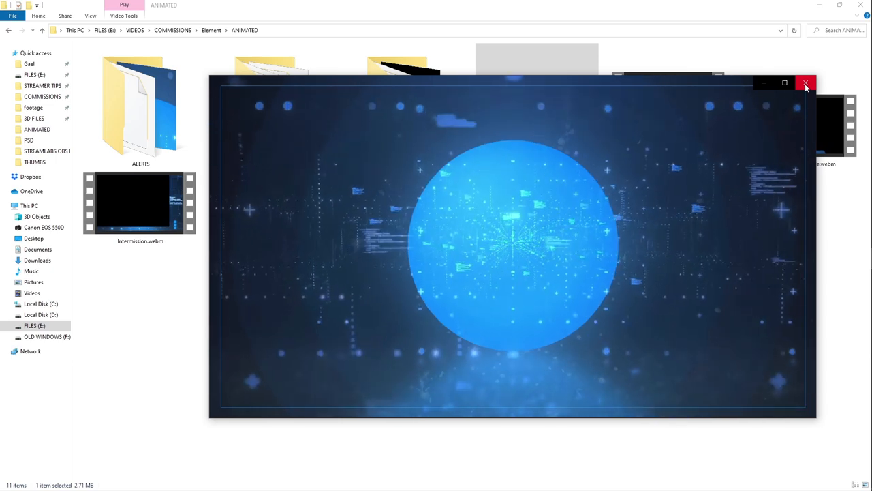
- Close the player and highlight Screen_Conclusion, Screen_Short Break and Stinger_Transition videos
{"action": "left_click", "coordinate": [806, 83]}
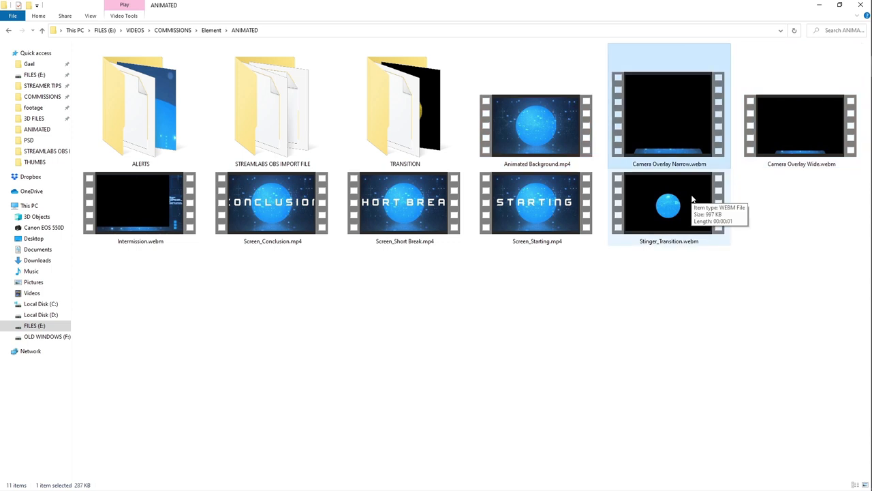
{"action": "mouse_move", "coordinate": [664, 166]}
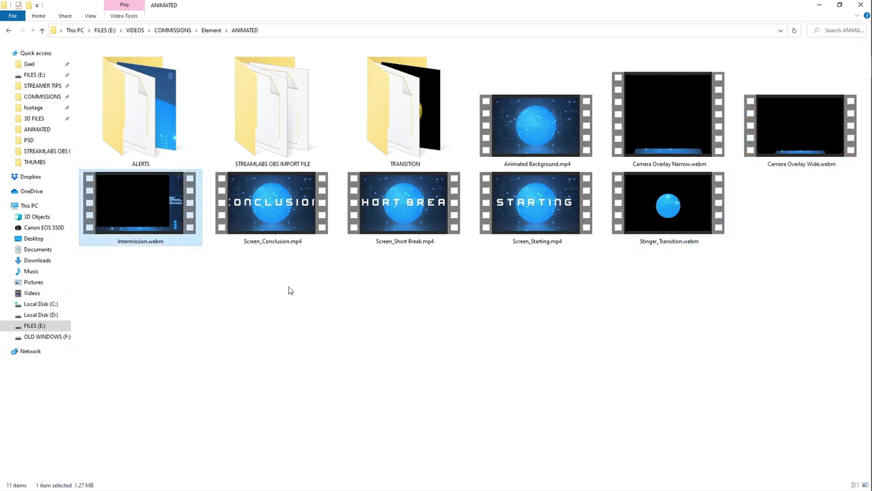
{"action": "left_click", "coordinate": [273, 204]}
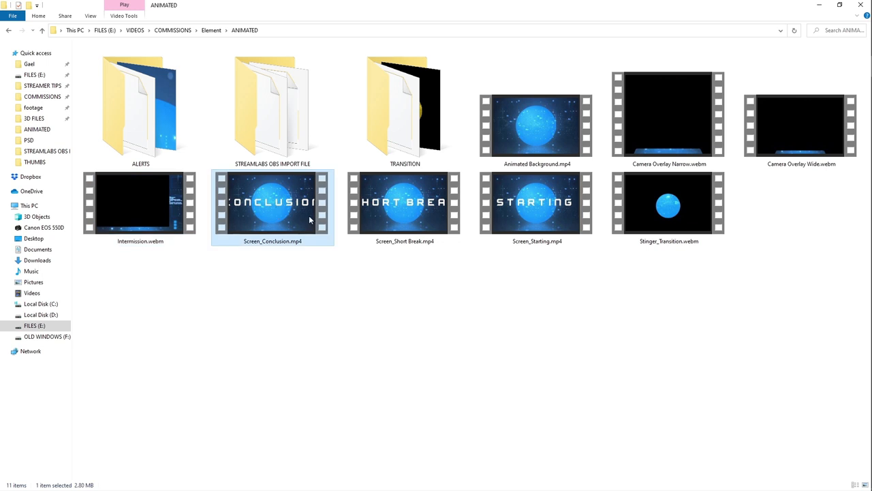
{"action": "left_click", "coordinate": [404, 204]}
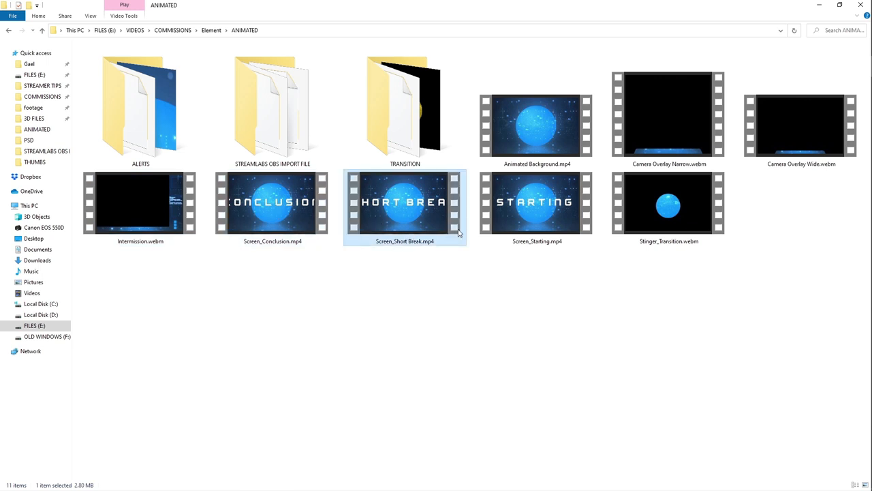
{"action": "left_click", "coordinate": [537, 204]}
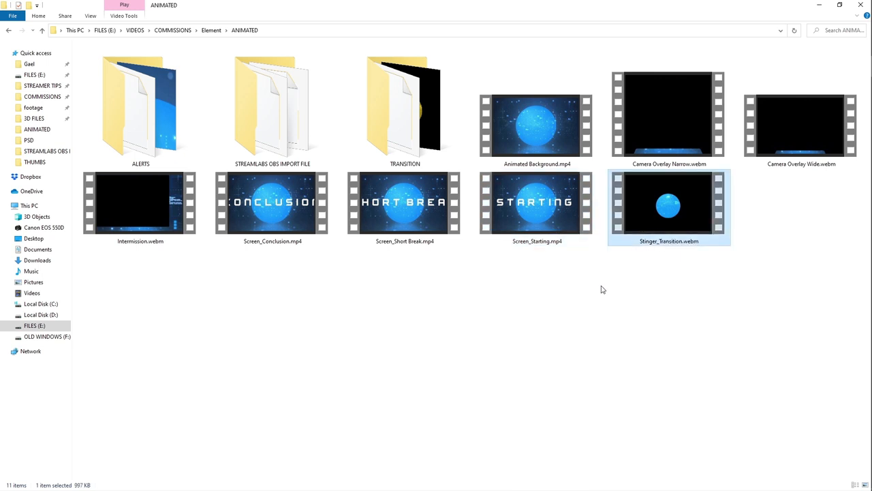
{"action": "mouse_move", "coordinate": [361, 281]}
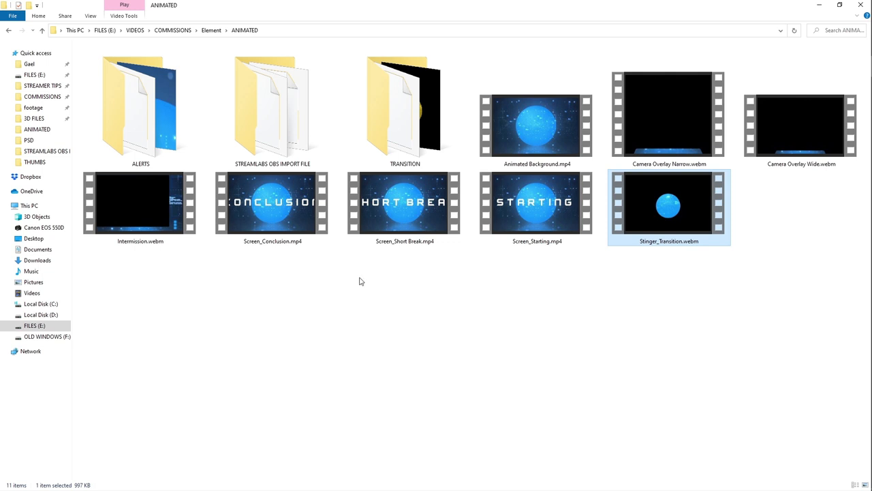
{"action": "double_click", "coordinate": [140, 109]}
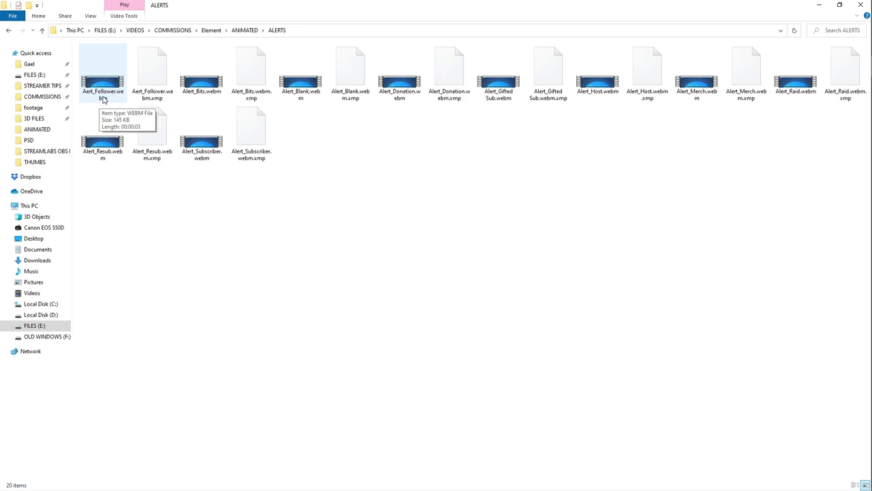
{"action": "left_click", "coordinate": [300, 73]}
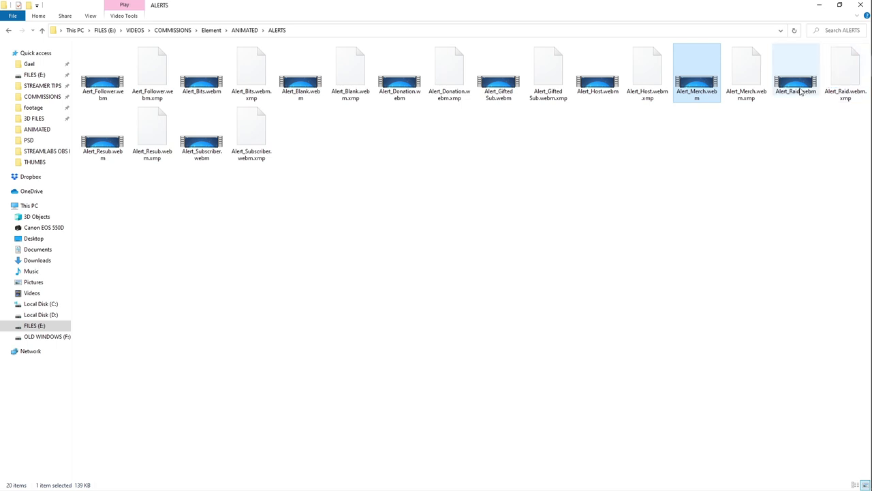
{"action": "left_click", "coordinate": [202, 134]}
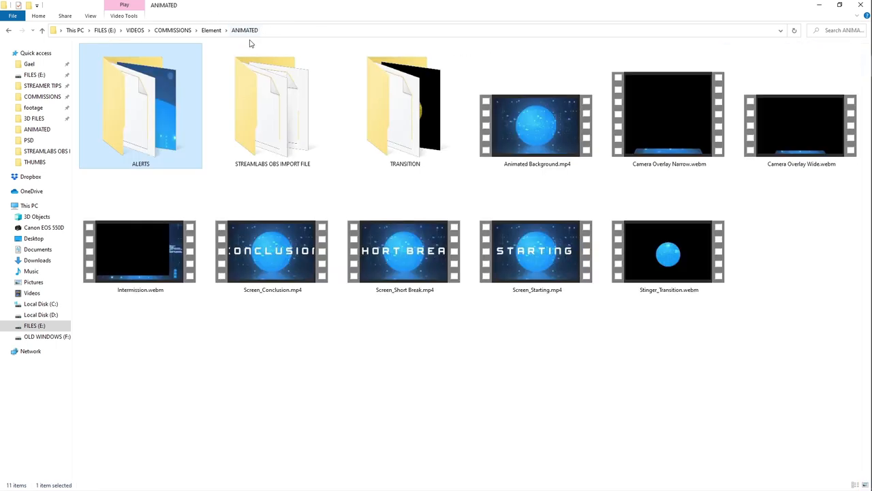
{"action": "left_click", "coordinate": [405, 107]}
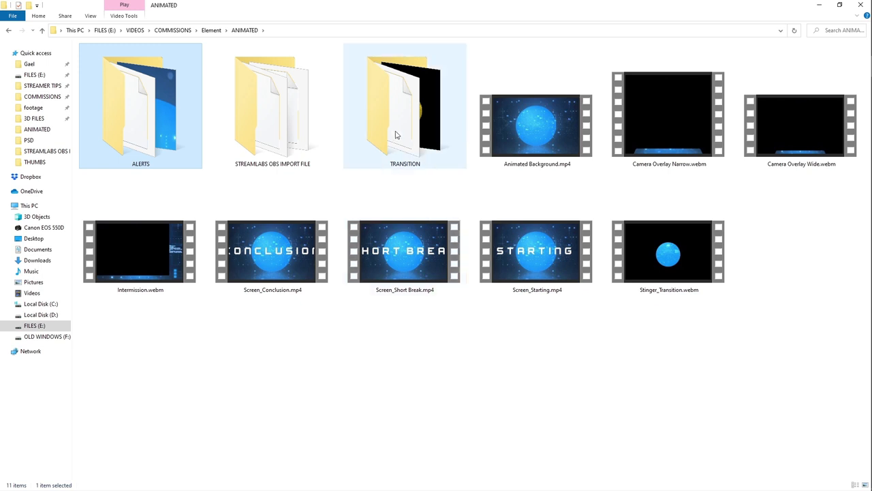
{"action": "double_click", "coordinate": [405, 107]}
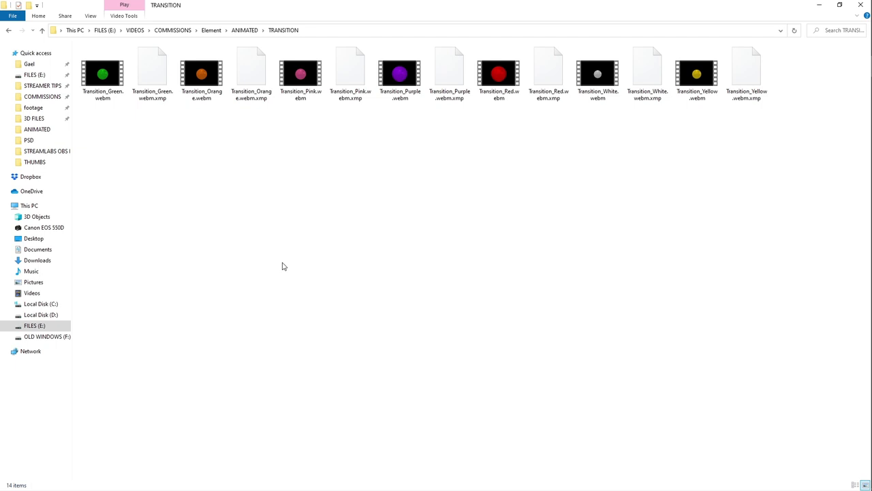
{"action": "mouse_move", "coordinate": [171, 203]}
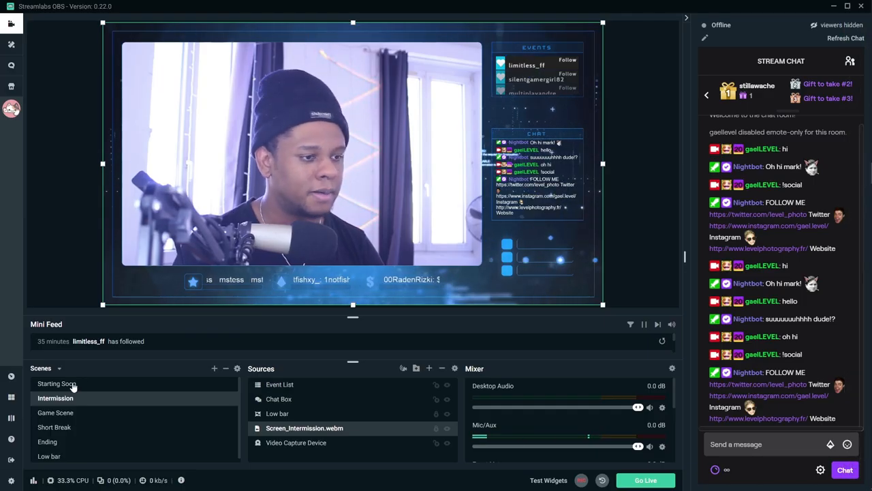
- Add a Color Correction filter to Screen_Starting.mp4 in the Starting Soon scene
{"action": "left_click", "coordinate": [58, 383]}
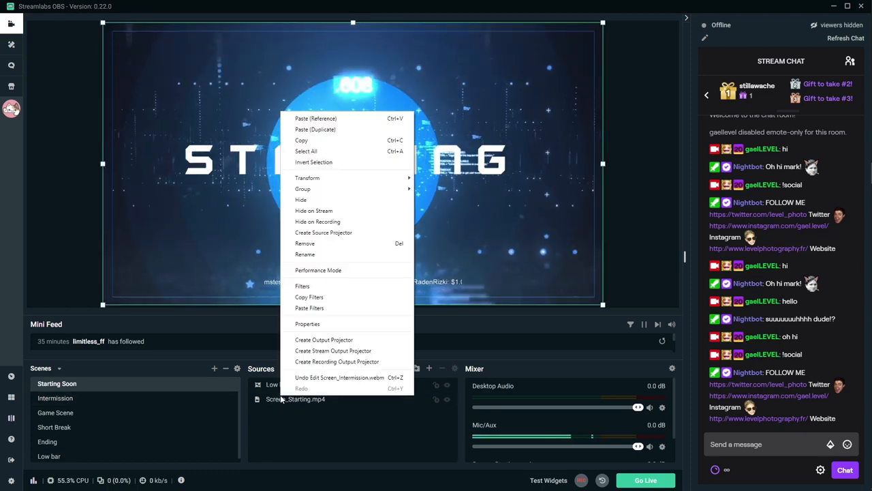
{"action": "left_click", "coordinate": [303, 286]}
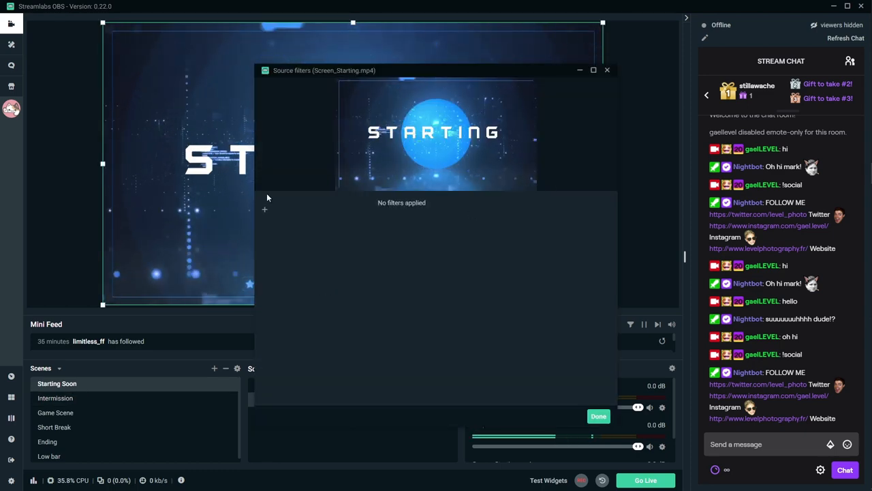
{"action": "left_click", "coordinate": [264, 210]}
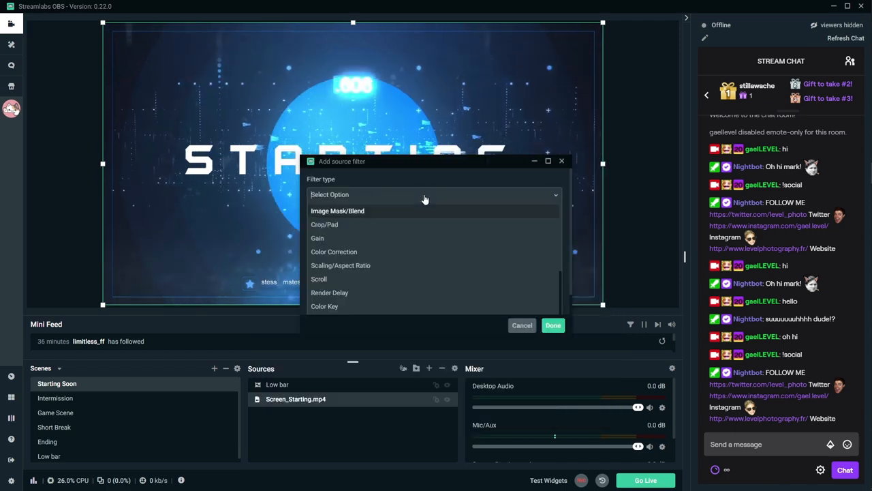
{"action": "left_click", "coordinate": [334, 250]}
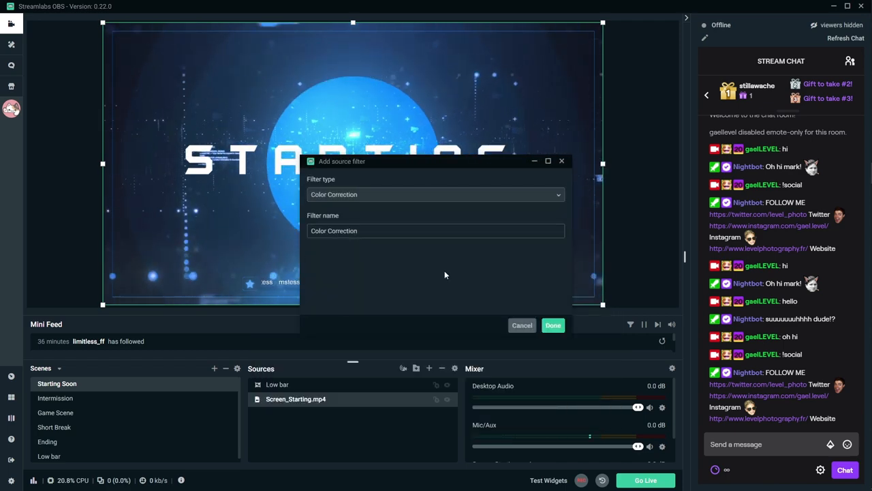
{"action": "left_click", "coordinate": [554, 324]}
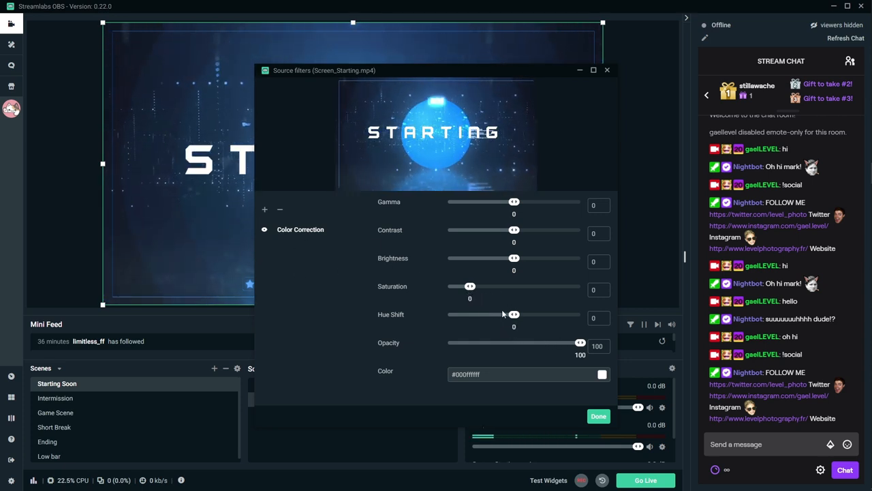
- Shift the hue through green and red to settle on purple at -42.67
{"action": "left_click_drag", "start_coordinate": [515, 313], "coordinate": [560, 313]}
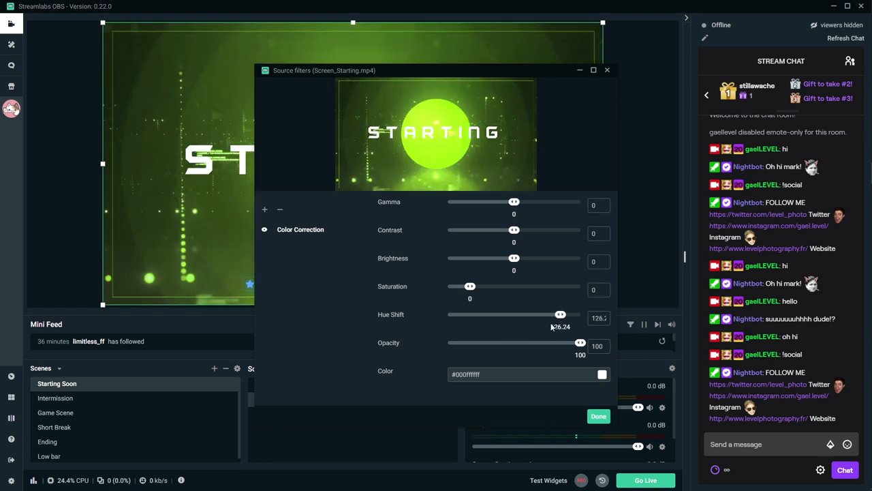
{"action": "left_click_drag", "start_coordinate": [560, 313], "coordinate": [550, 314]}
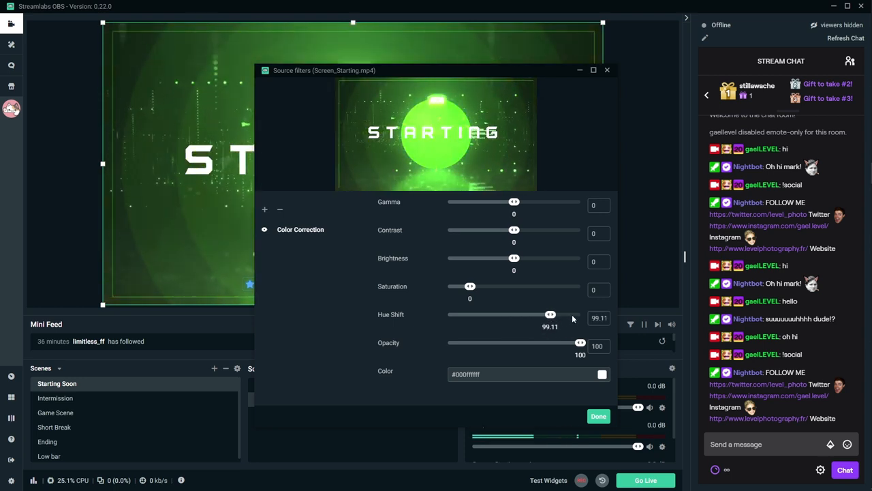
{"action": "left_click_drag", "start_coordinate": [551, 313], "coordinate": [456, 314]}
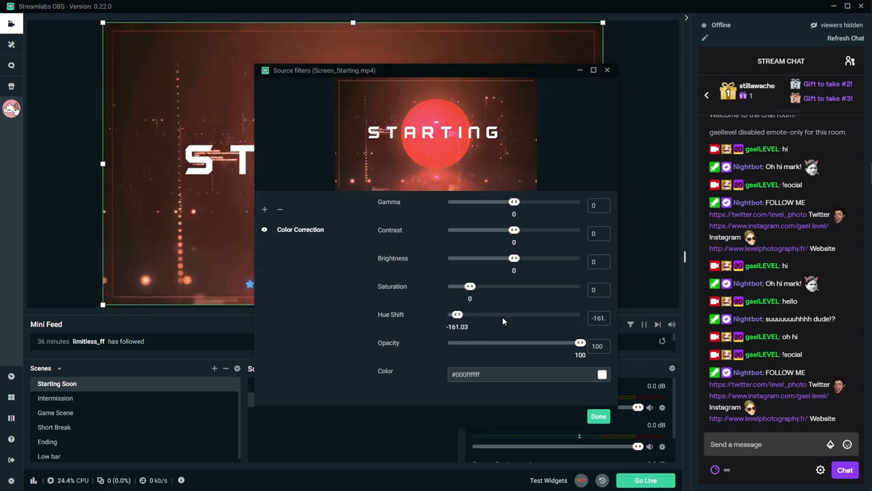
{"action": "left_click_drag", "start_coordinate": [458, 313], "coordinate": [499, 313]}
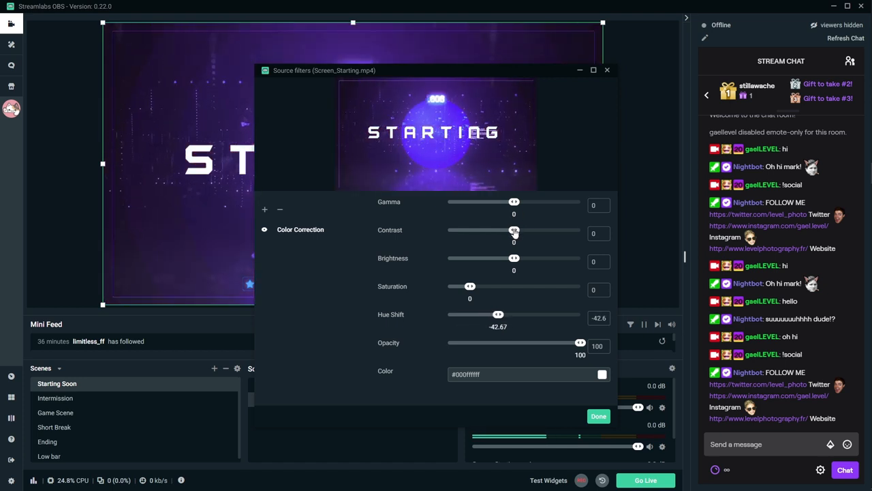
- Set contrast to 0.7 and saturation to -0.38, then finish the colour correction
{"action": "left_click_drag", "start_coordinate": [514, 229], "coordinate": [537, 229]}
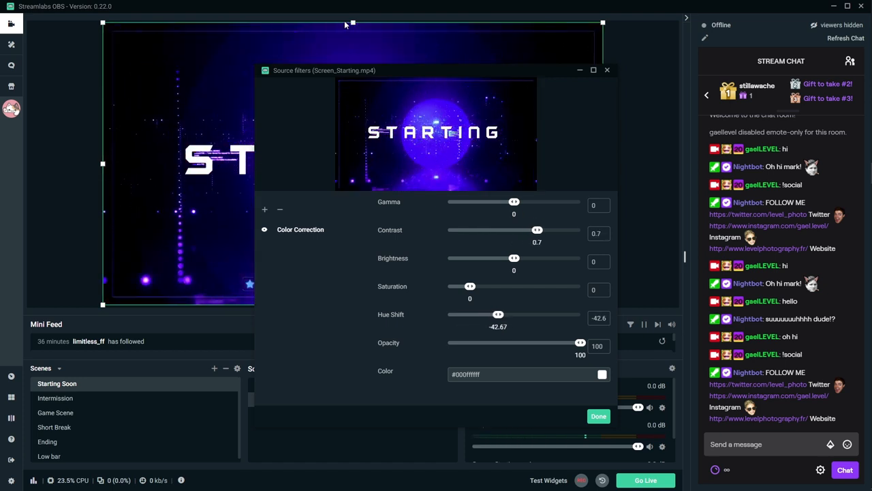
{"action": "left_click_drag", "start_coordinate": [324, 71], "coordinate": [436, 60]}
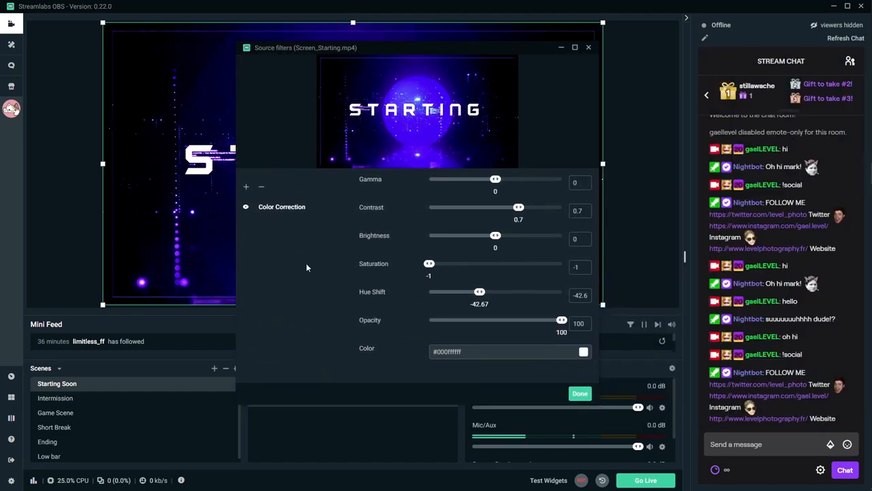
{"action": "left_click_drag", "start_coordinate": [428, 264], "coordinate": [557, 264]}
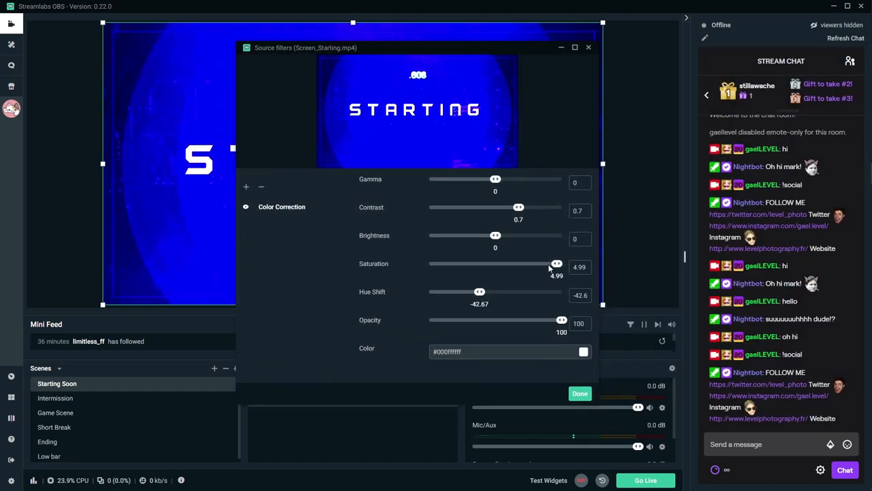
{"action": "left_click_drag", "start_coordinate": [556, 264], "coordinate": [441, 264]}
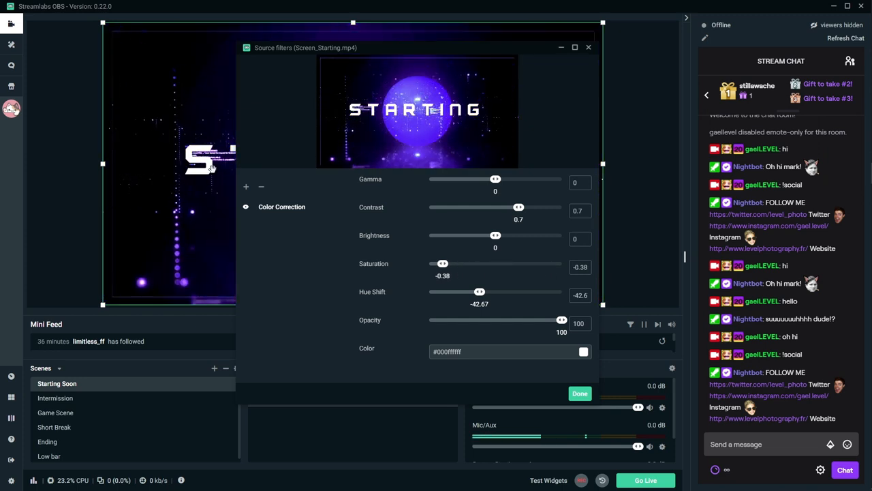
{"action": "left_click", "coordinate": [261, 185]}
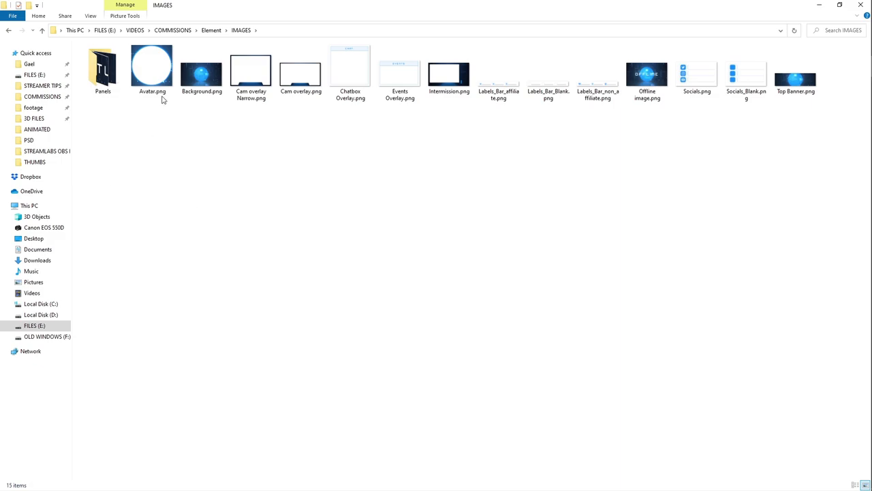
- Preview Avatar.png from the overlay pack's IMAGES folder
{"action": "double_click", "coordinate": [153, 65]}
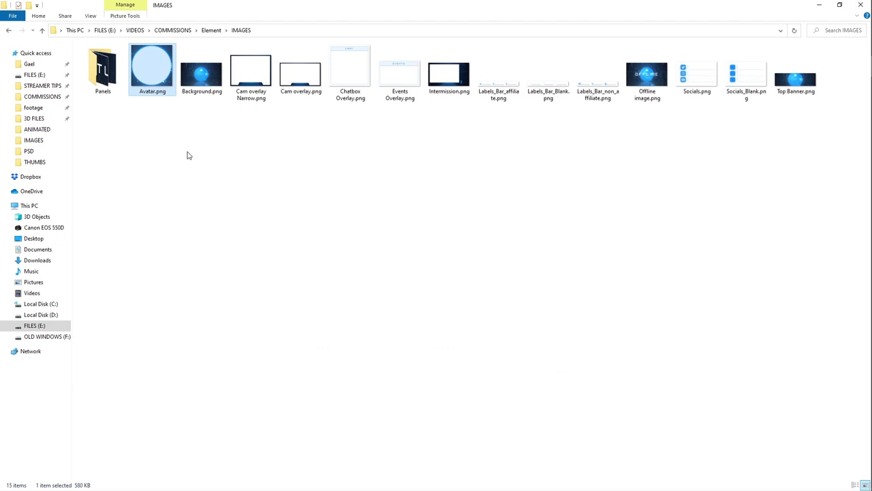
{"action": "mouse_move", "coordinate": [102, 68]}
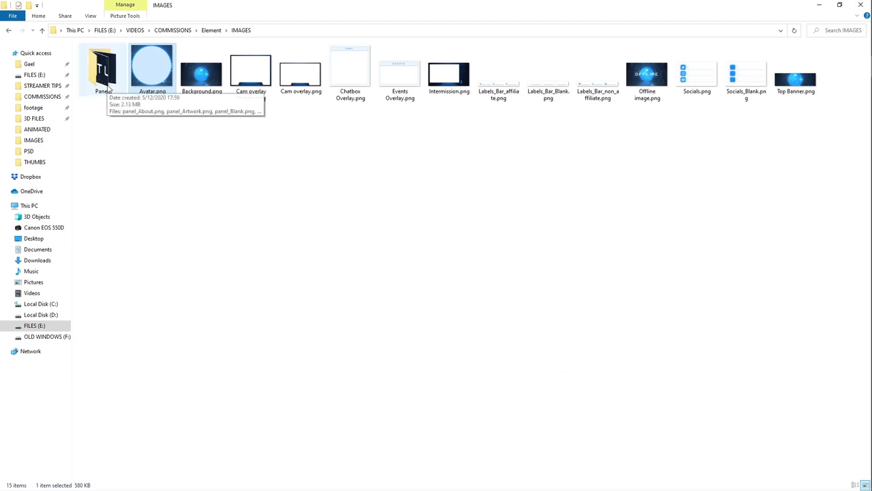
{"action": "double_click", "coordinate": [102, 68]}
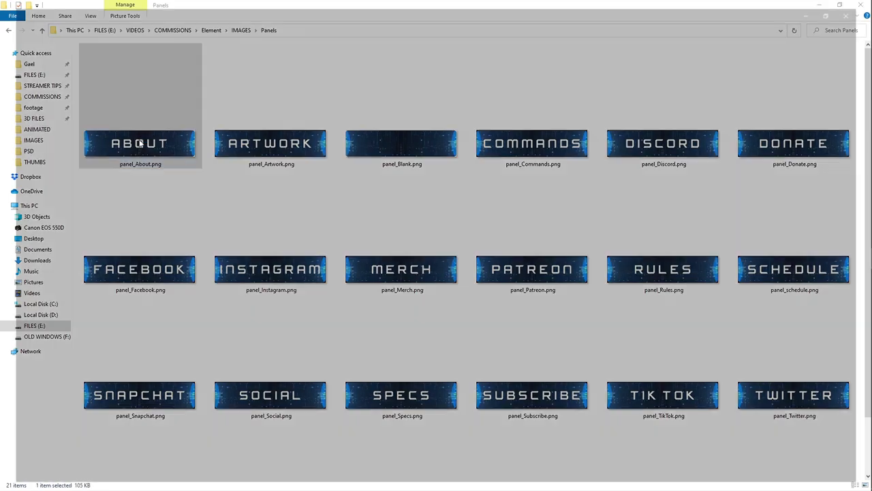
{"action": "double_click", "coordinate": [139, 143]}
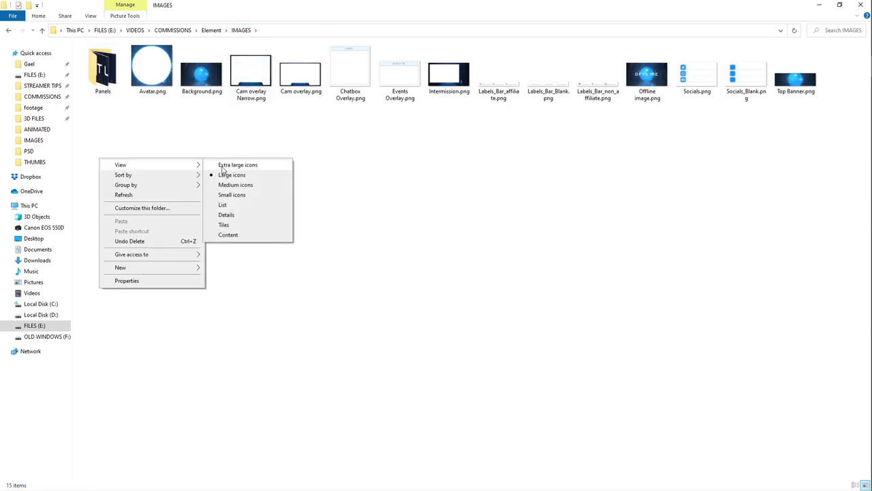
- Show IMAGES as extra large icons and open Background.png in Photos
{"action": "left_click", "coordinate": [237, 164]}
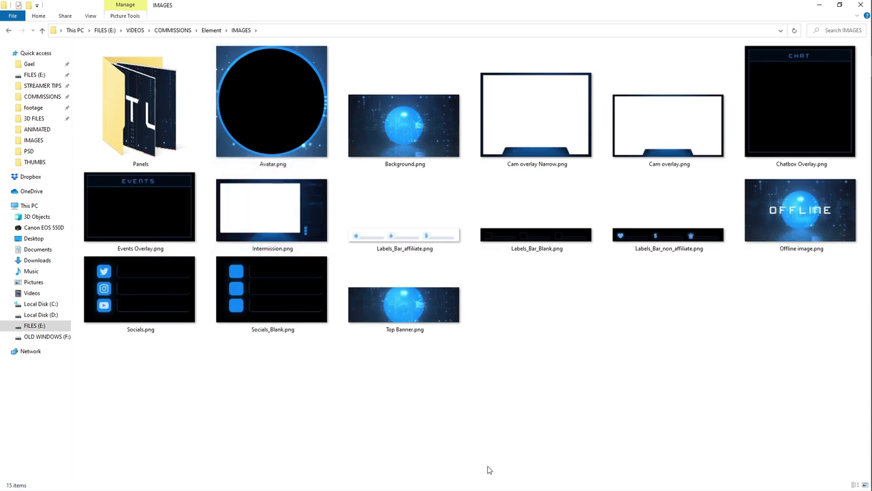
{"action": "mouse_move", "coordinate": [458, 448]}
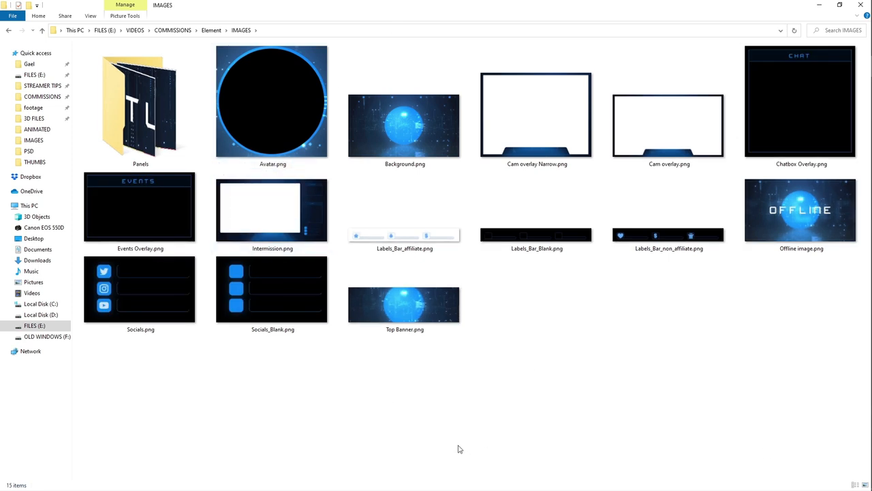
{"action": "mouse_move", "coordinate": [466, 435]}
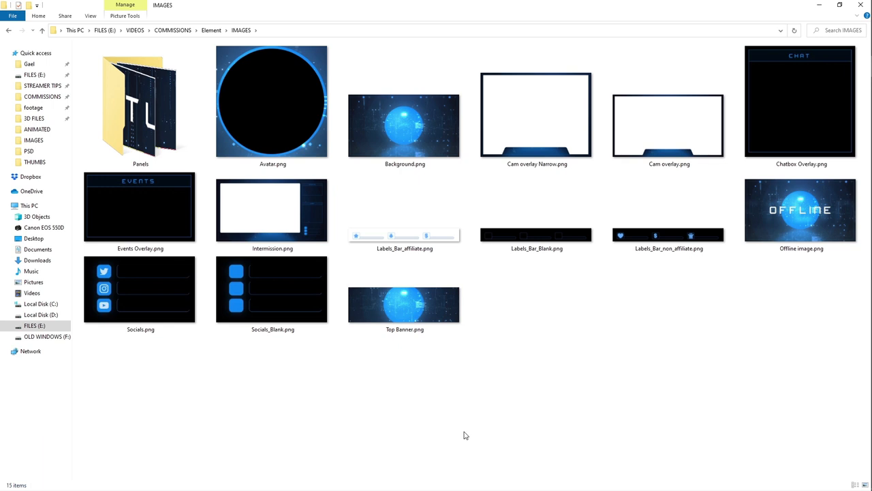
{"action": "left_click", "coordinate": [272, 207]}
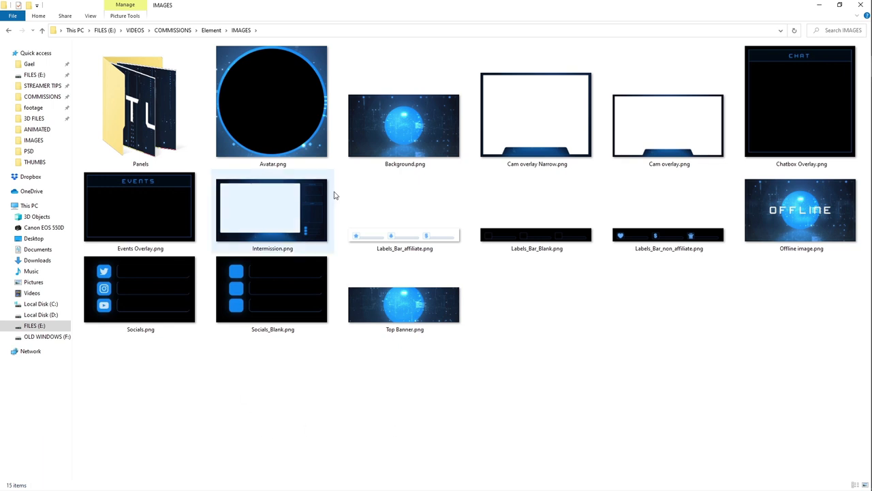
{"action": "double_click", "coordinate": [405, 126]}
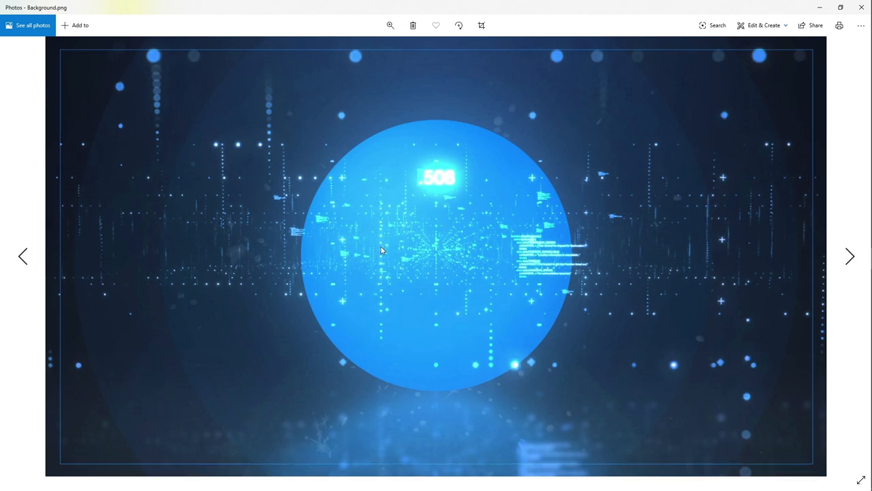